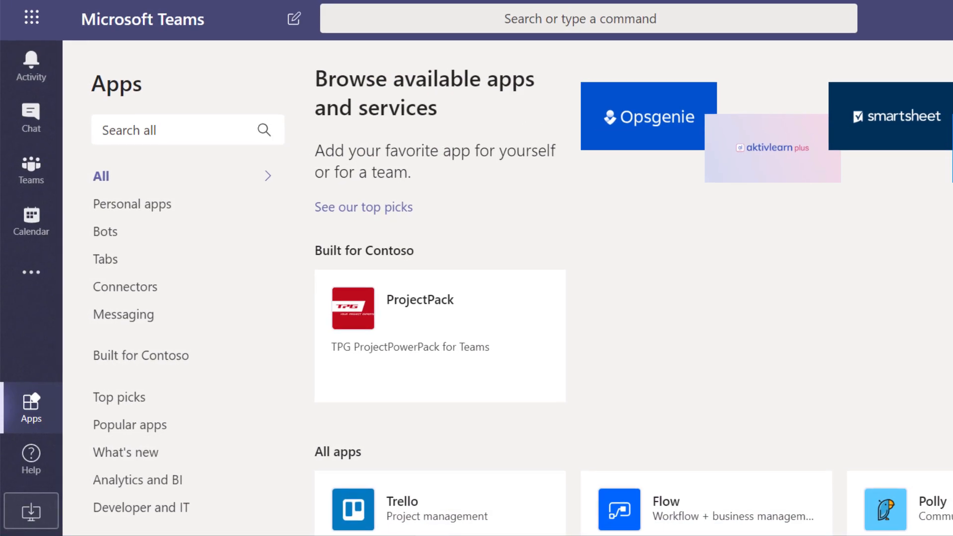
Launch the ProjectPack app from the Built for Contoso apps to its Assigned to me dashboard
{"action": "left_click", "coordinate": [439, 337]}
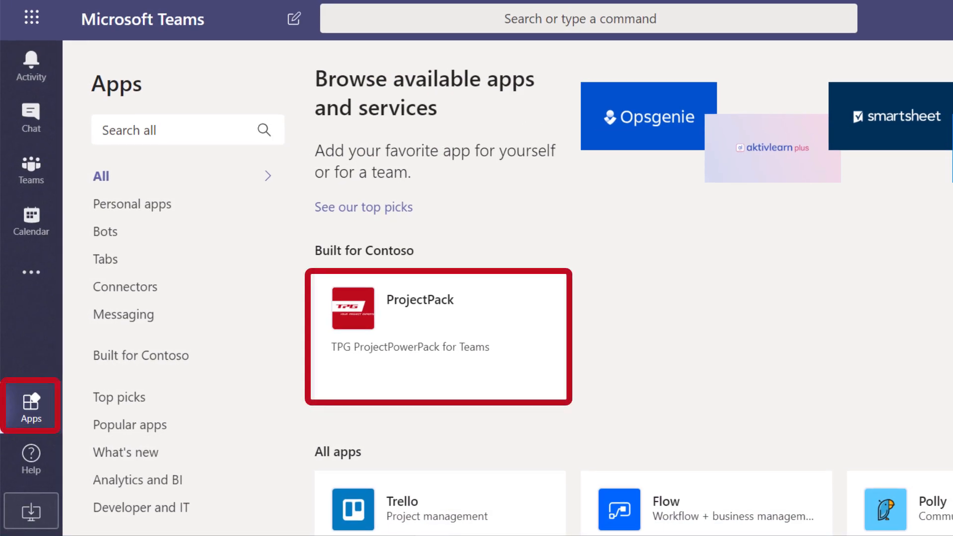
{"action": "left_click", "coordinate": [437, 336]}
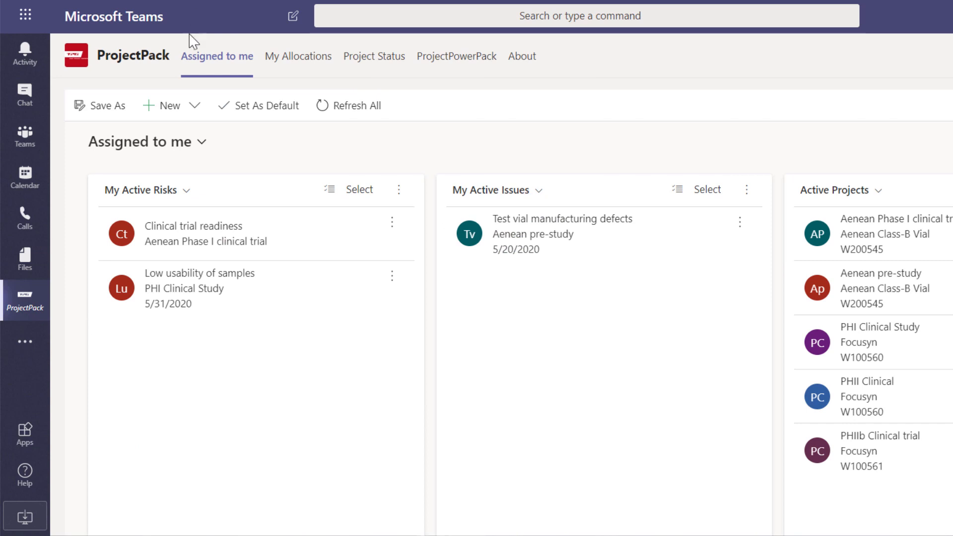
Reach the PHI Clinical Study resource plan through the Program - Focusyn team's Projects tab
{"action": "left_click", "coordinate": [24, 132]}
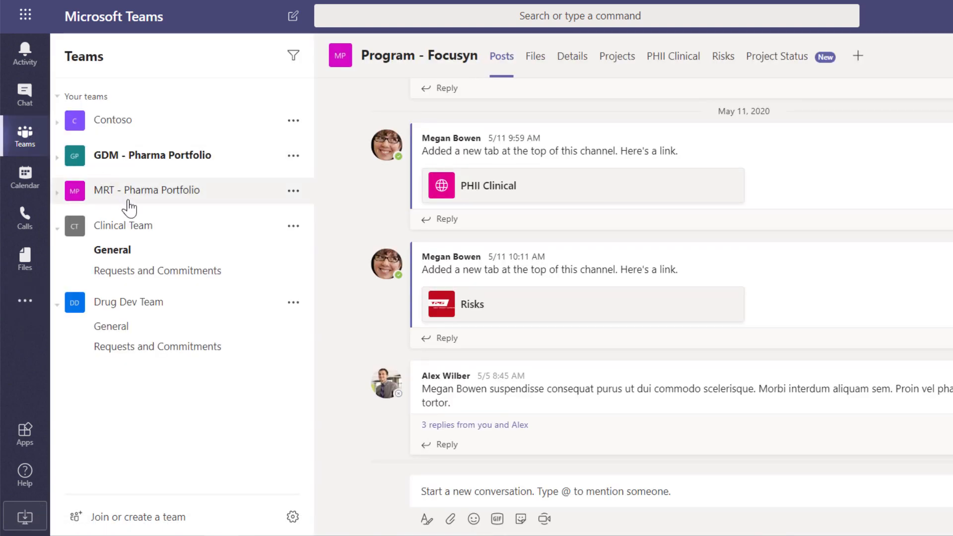
{"action": "left_click", "coordinate": [147, 190]}
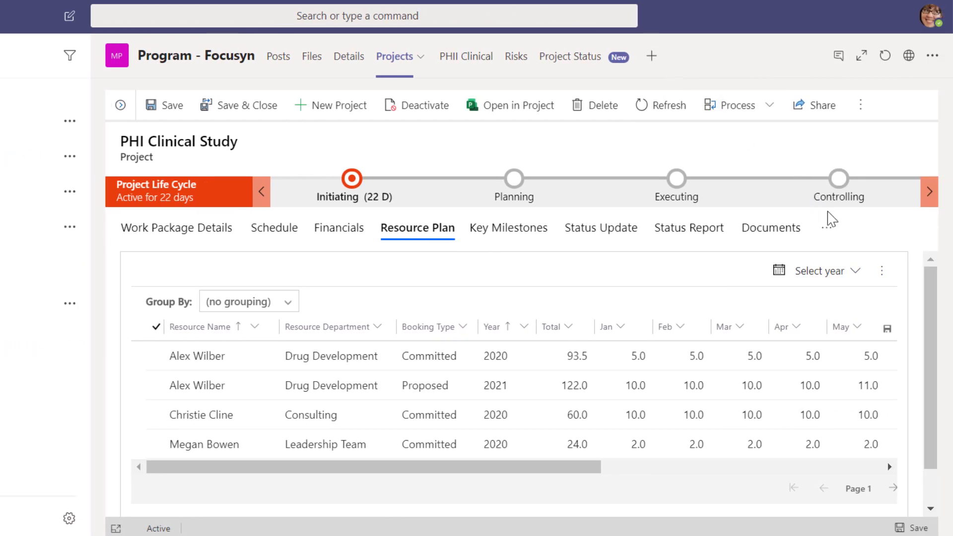
Show the project's Risks section from the record's overflow tabs, then return to Assigned to me
{"action": "left_click", "coordinate": [826, 227]}
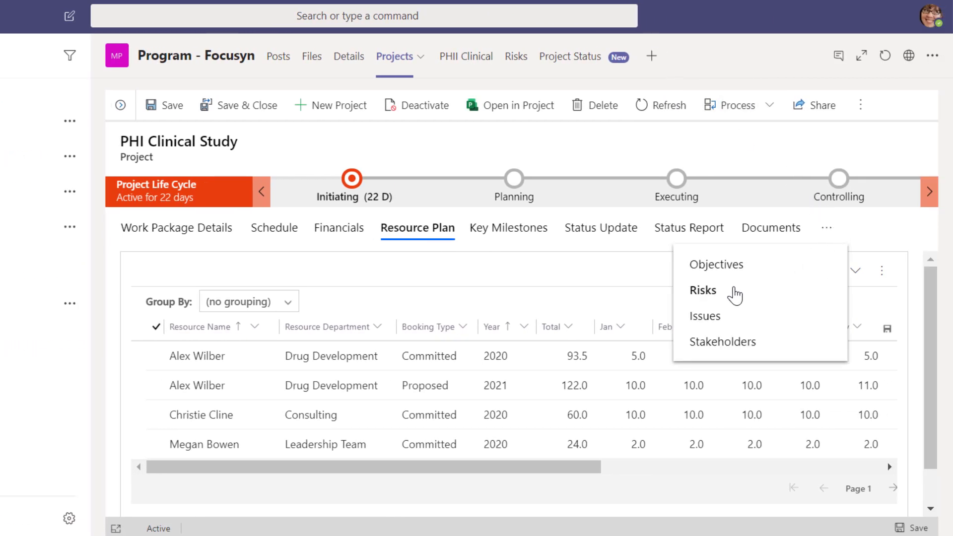
{"action": "left_click", "coordinate": [703, 290]}
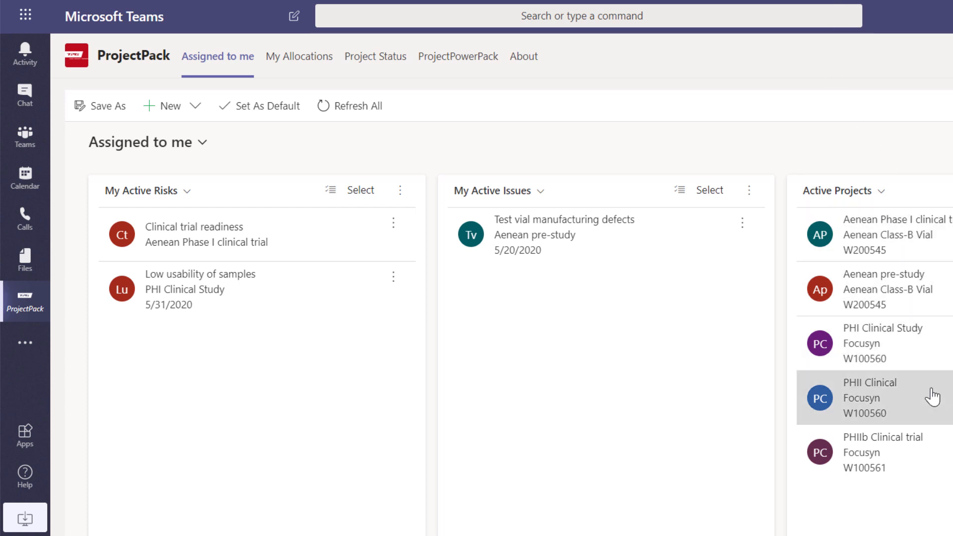
View the PHII Clinical project form with its work package details and green KPIs
{"action": "left_click", "coordinate": [870, 398]}
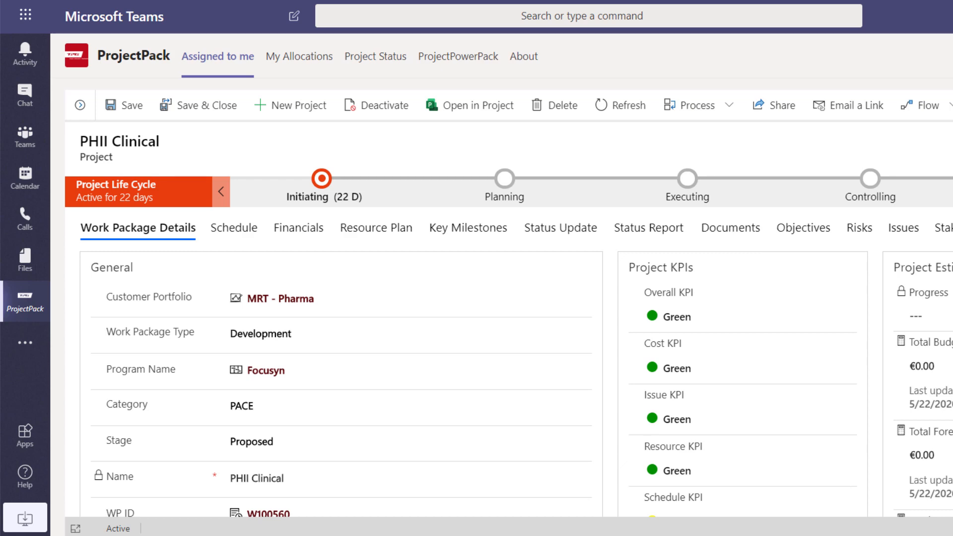
Load the Resource Overview Power BI report in the Requests and Commitments channel after the Commitments view
{"action": "left_click", "coordinate": [24, 131]}
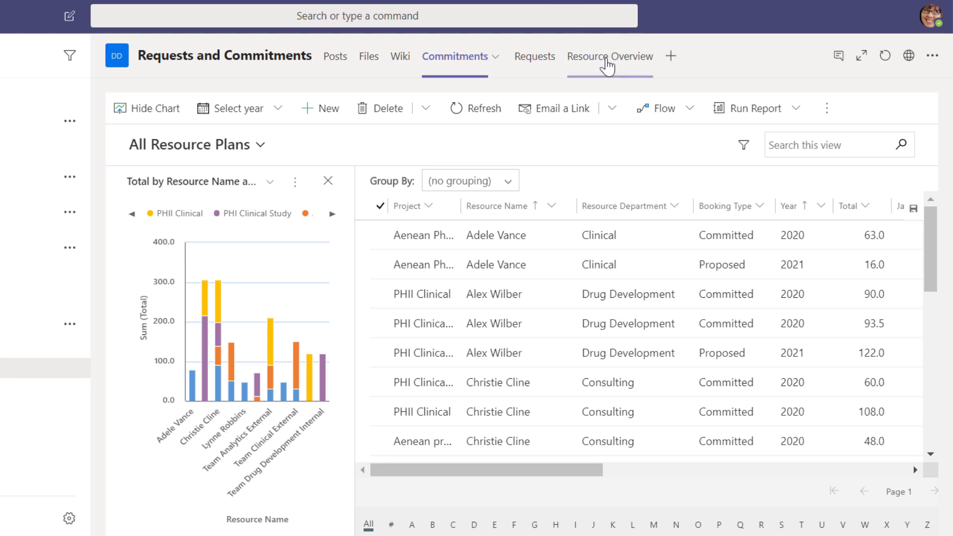
{"action": "left_click", "coordinate": [609, 56]}
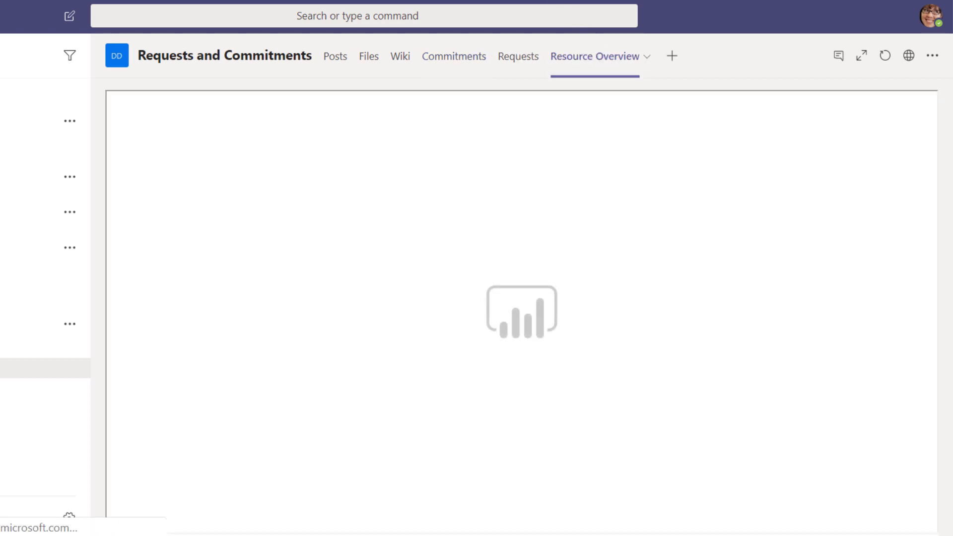